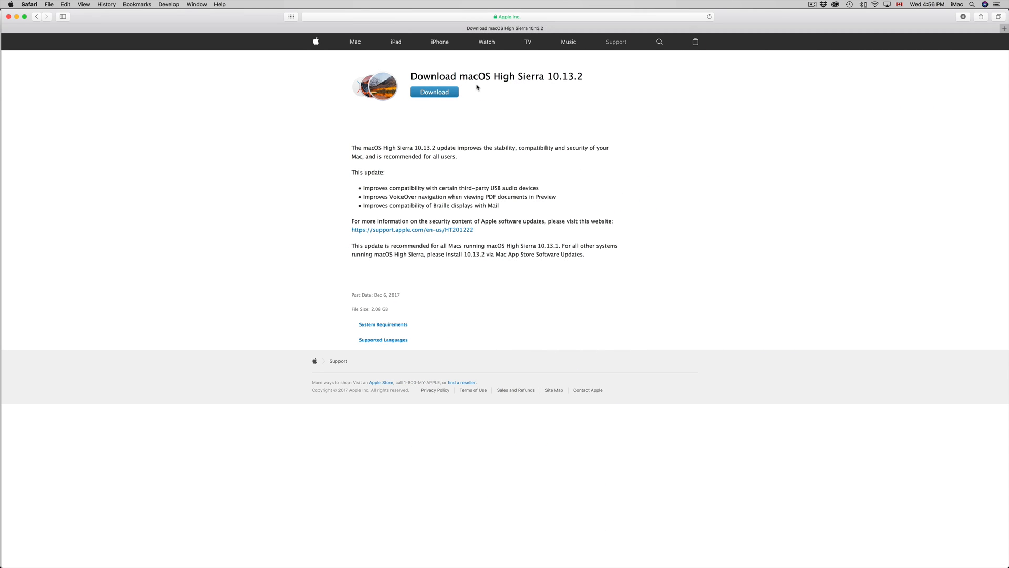
mouse_move(538, 14)
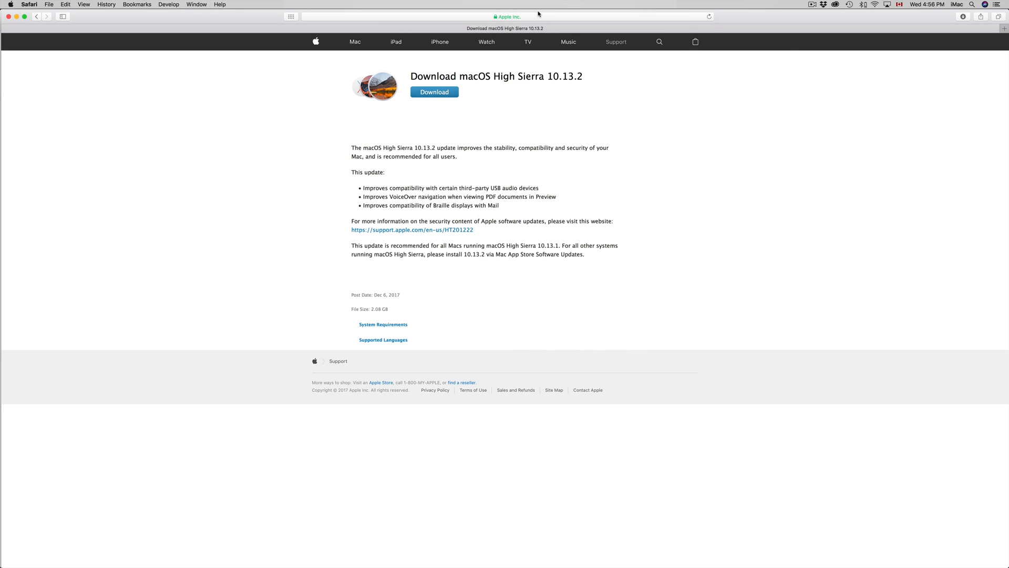
Step: From Safari's High Sierra 10.13.2 page, bring up the Apple menu showing one App Store update
click(505, 16)
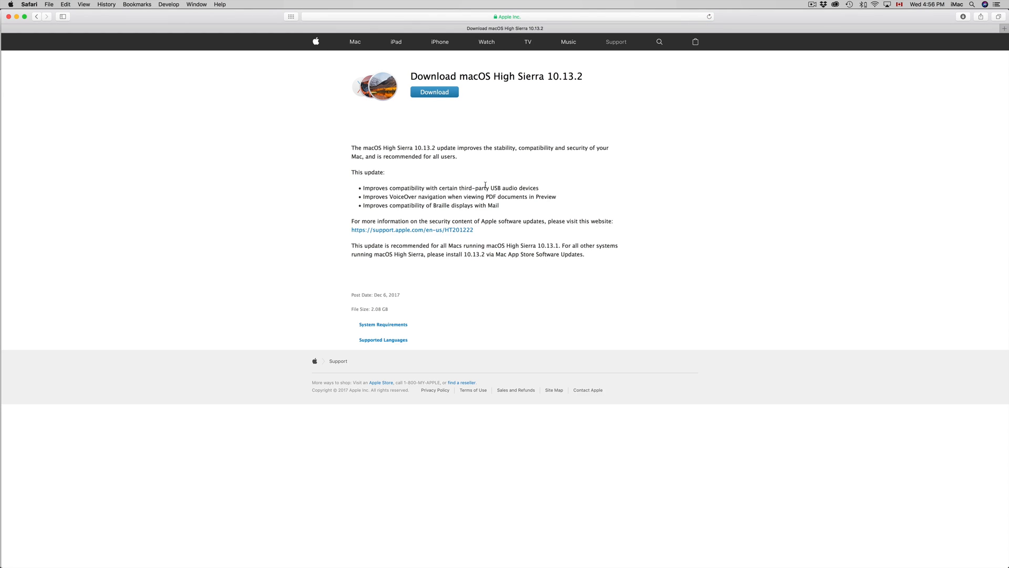
mouse_move(25, 23)
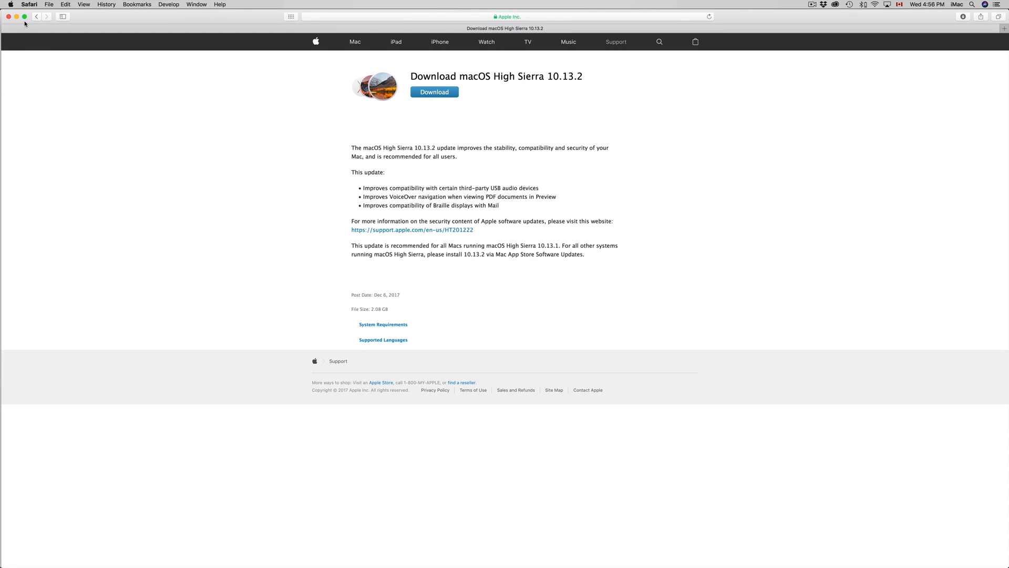
click(9, 5)
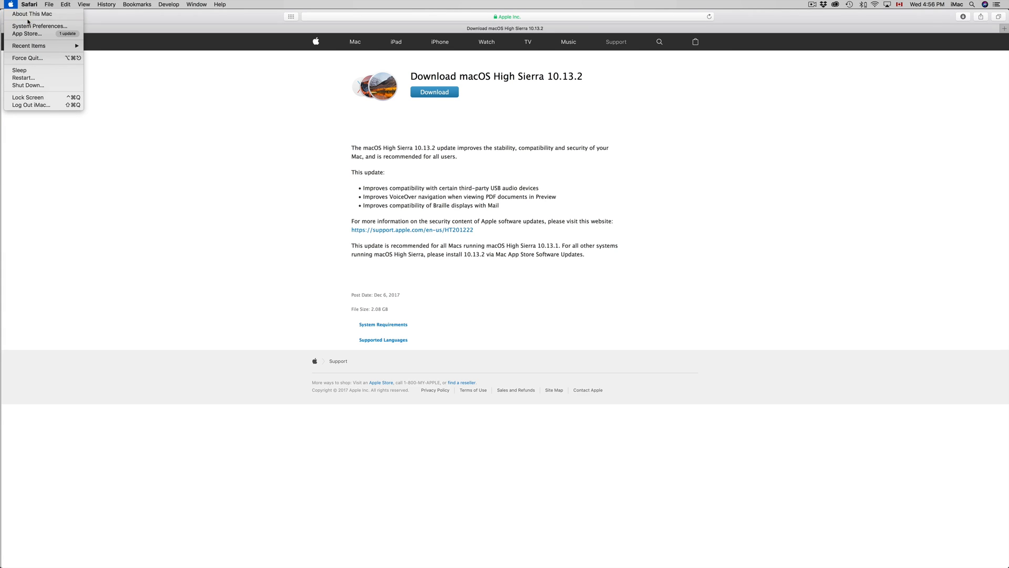
mouse_move(27, 34)
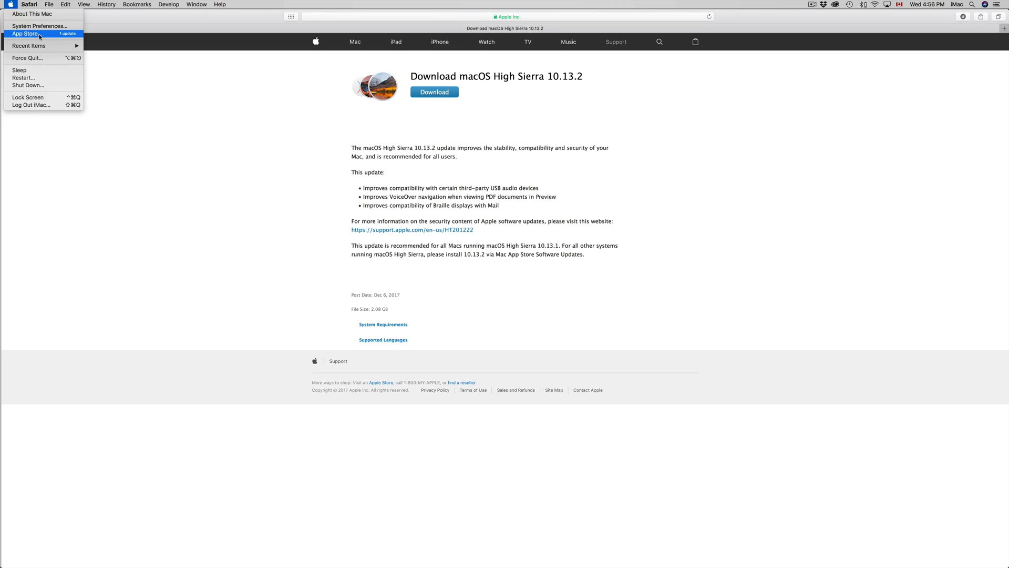
Step: Open the App Store Updates page and expand the update into iTunes 12.7.2 and macOS 10.13.2
click(26, 33)
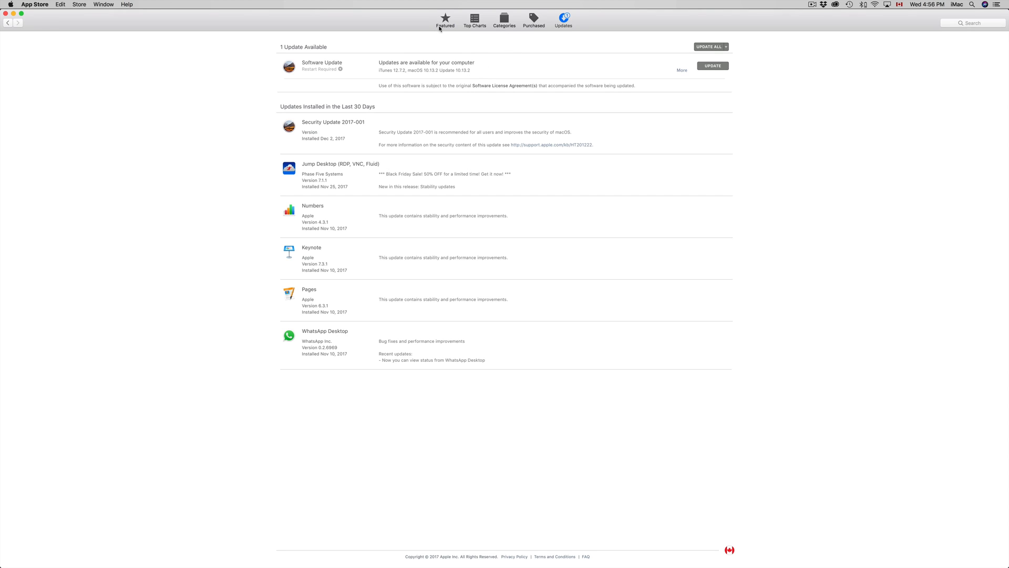
mouse_move(537, 28)
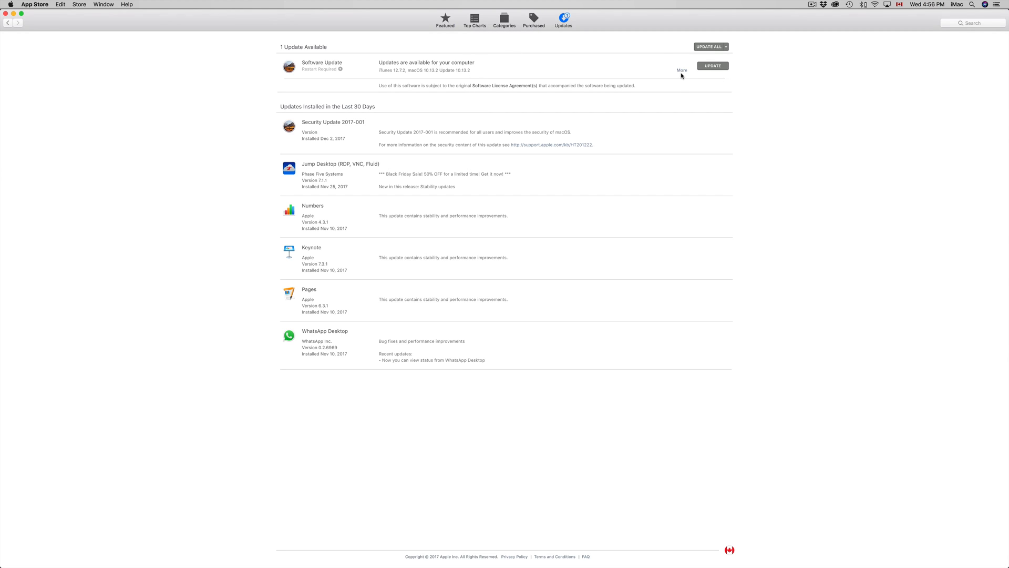
click(681, 69)
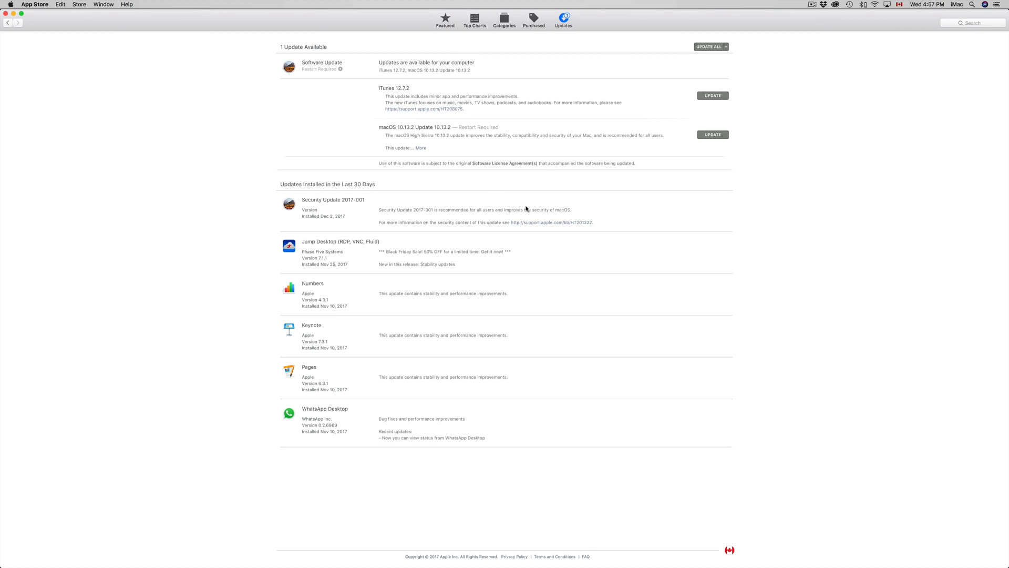
mouse_move(536, 175)
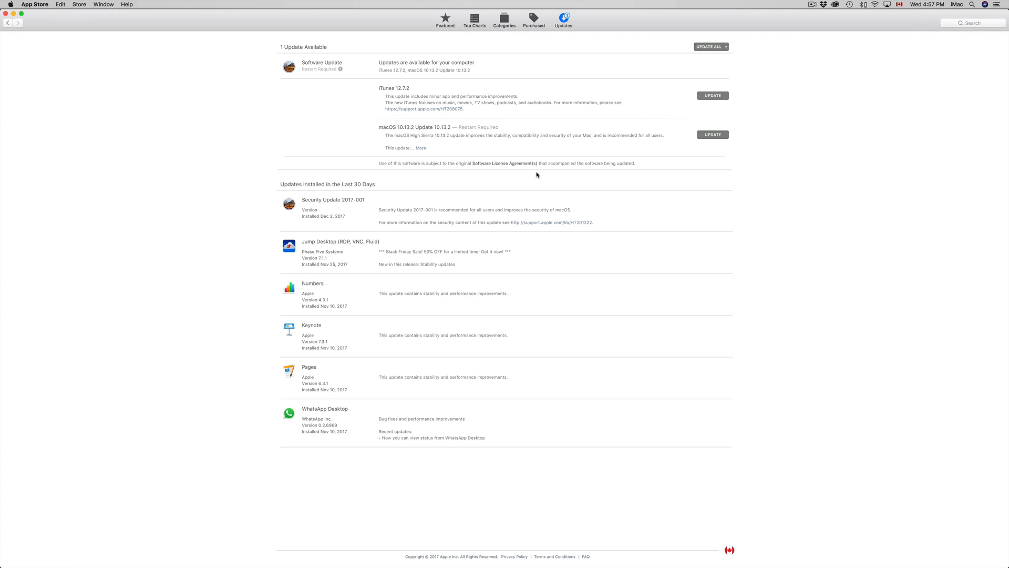
mouse_move(726, 21)
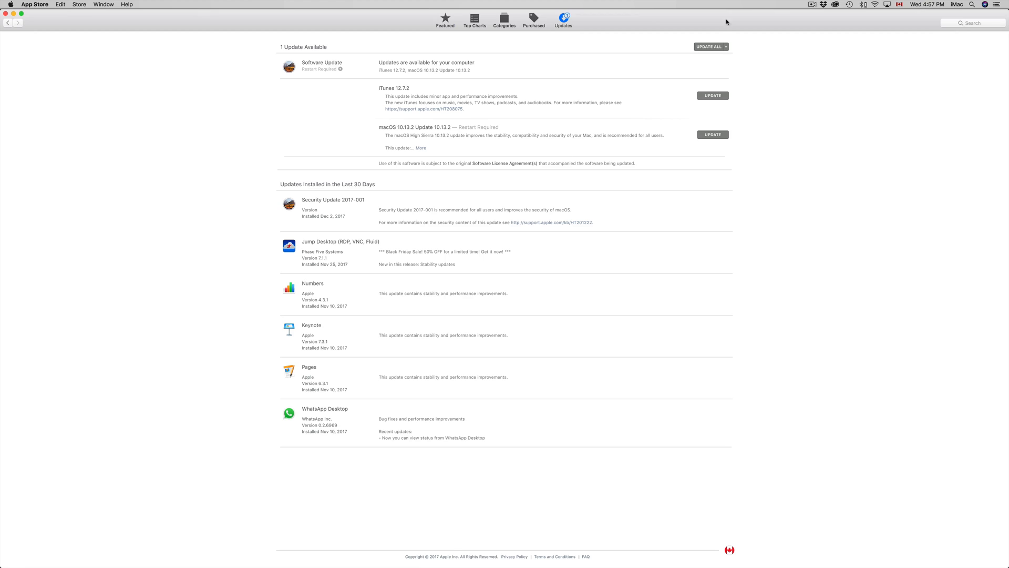
Step: Update All, accepting the restart prompt so iTunes and macOS 10.13.2 start downloading
click(709, 46)
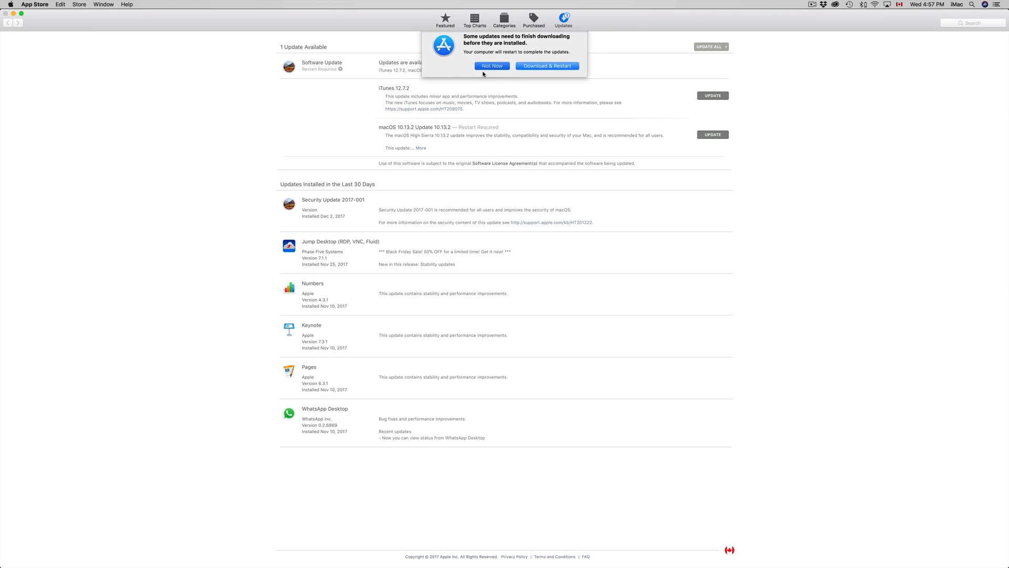
click(547, 66)
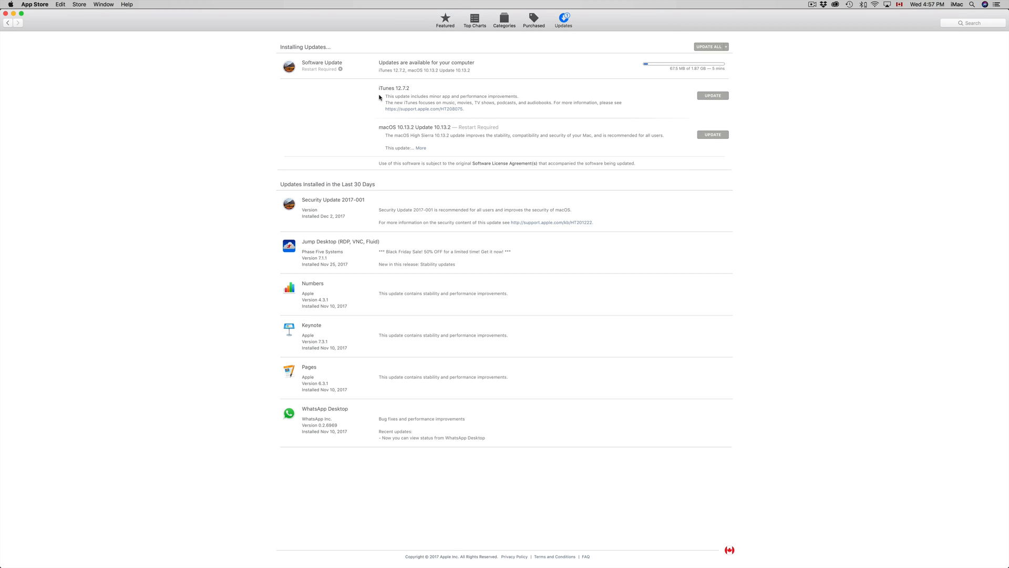
mouse_move(519, 129)
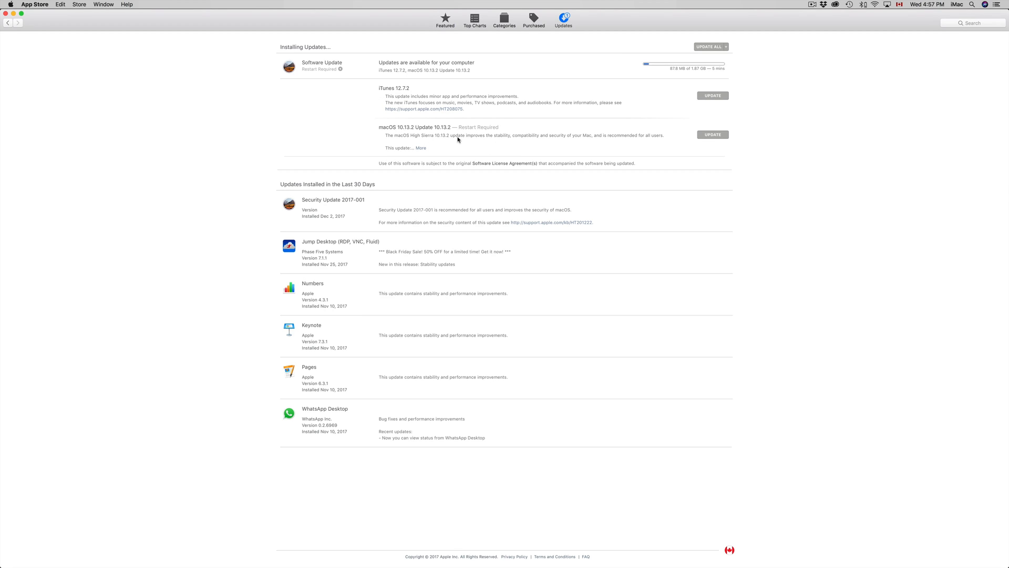
mouse_move(508, 132)
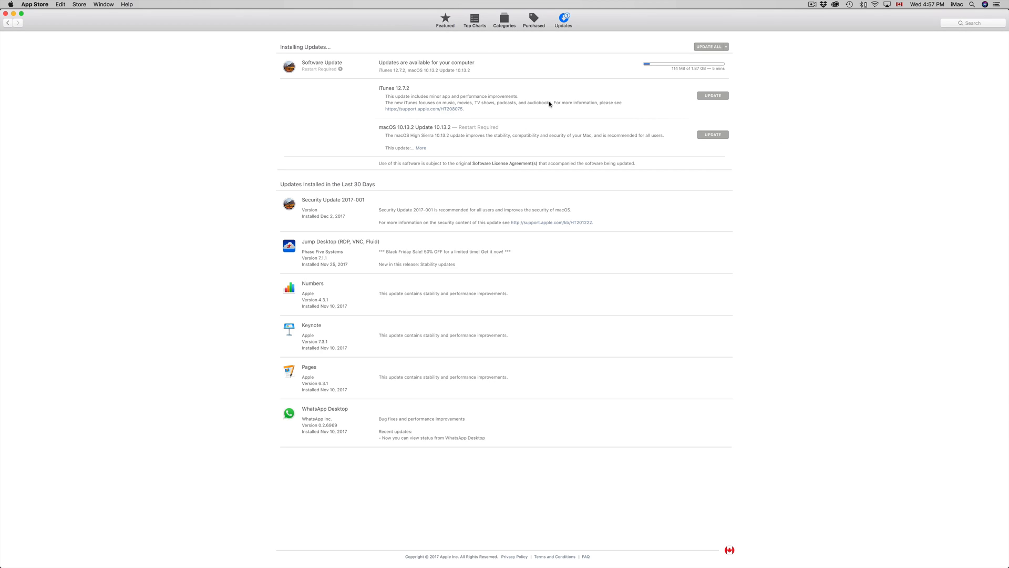
mouse_move(732, 90)
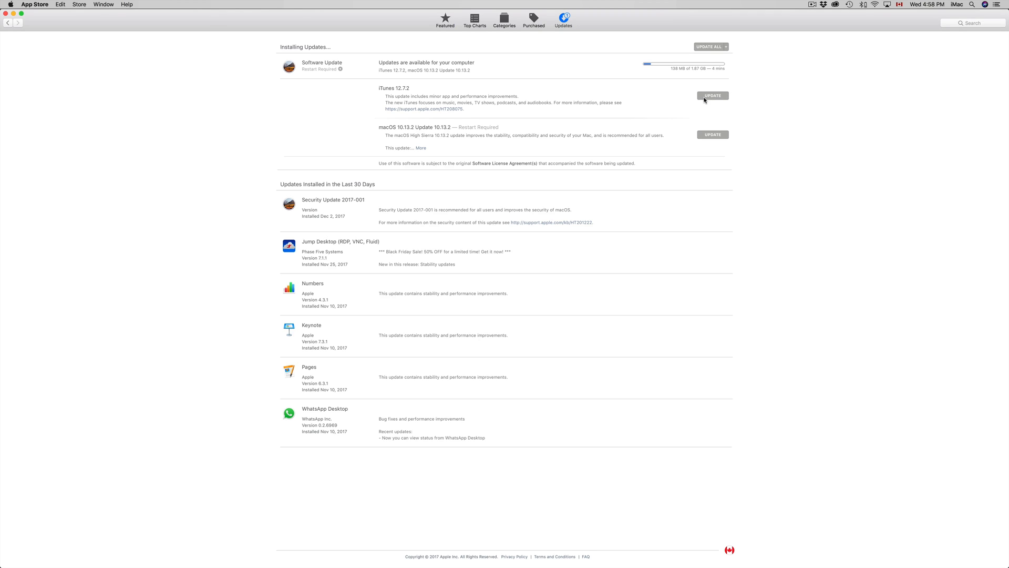
mouse_move(606, 137)
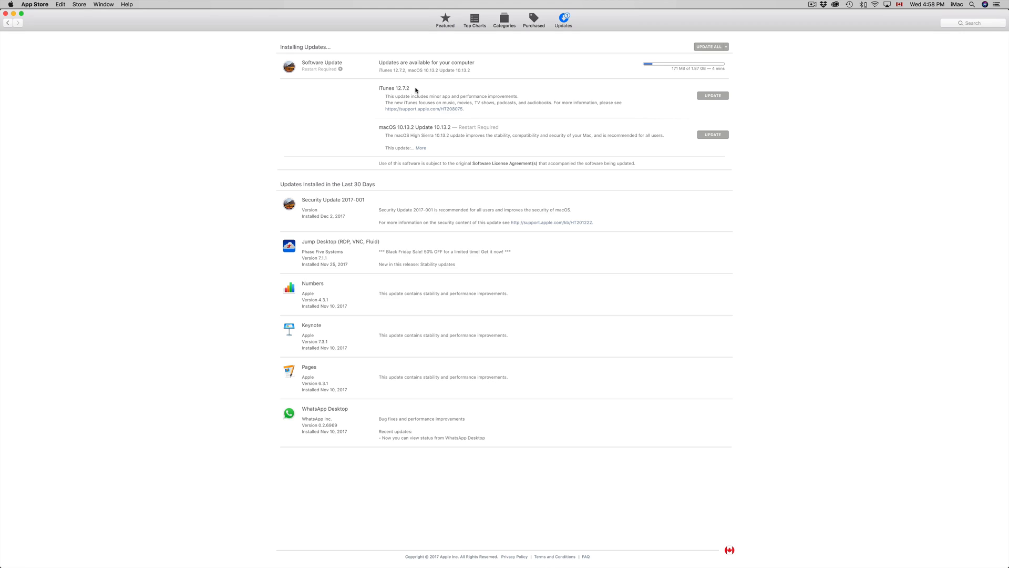
mouse_move(472, 144)
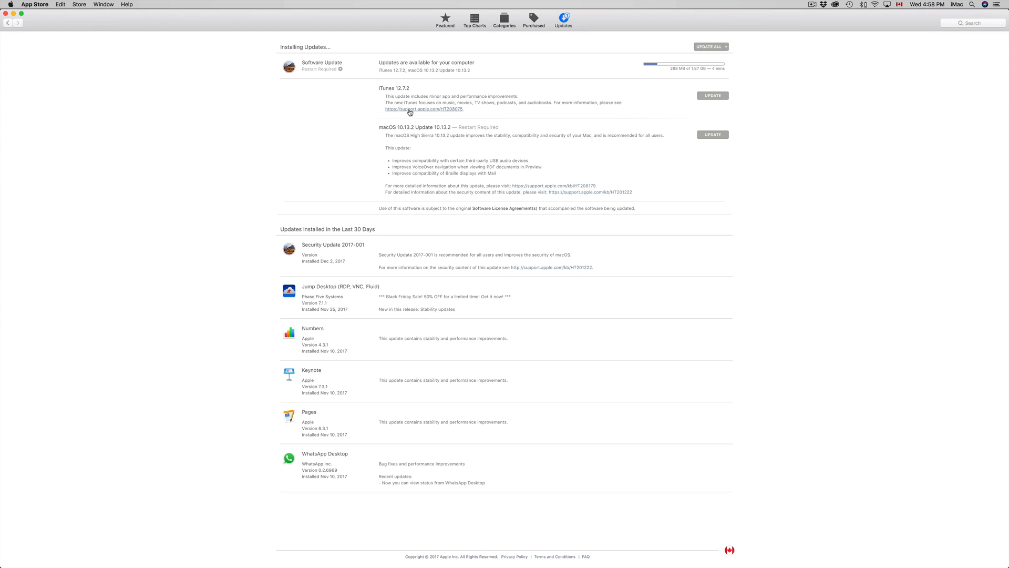
mouse_move(462, 95)
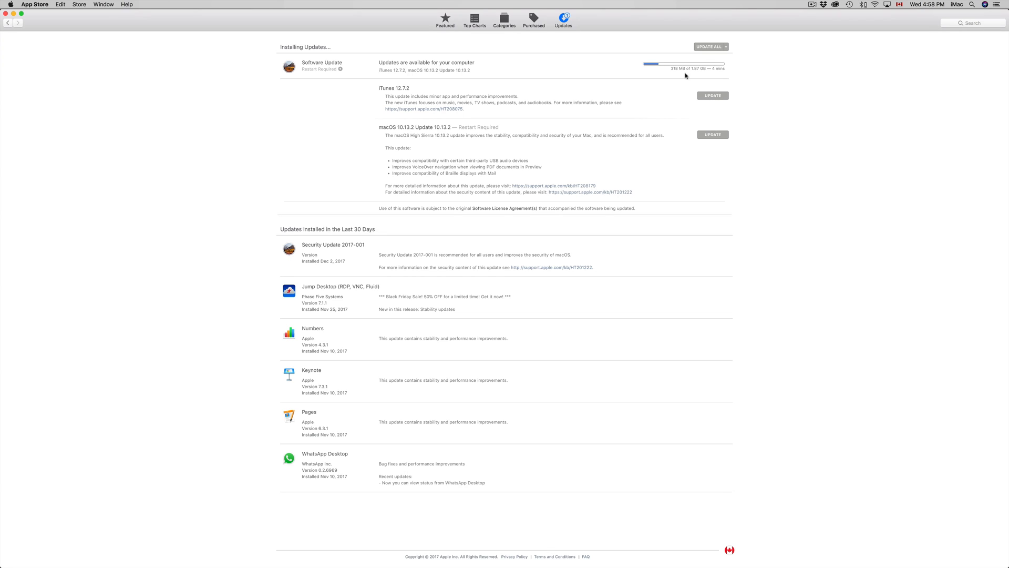
mouse_move(720, 149)
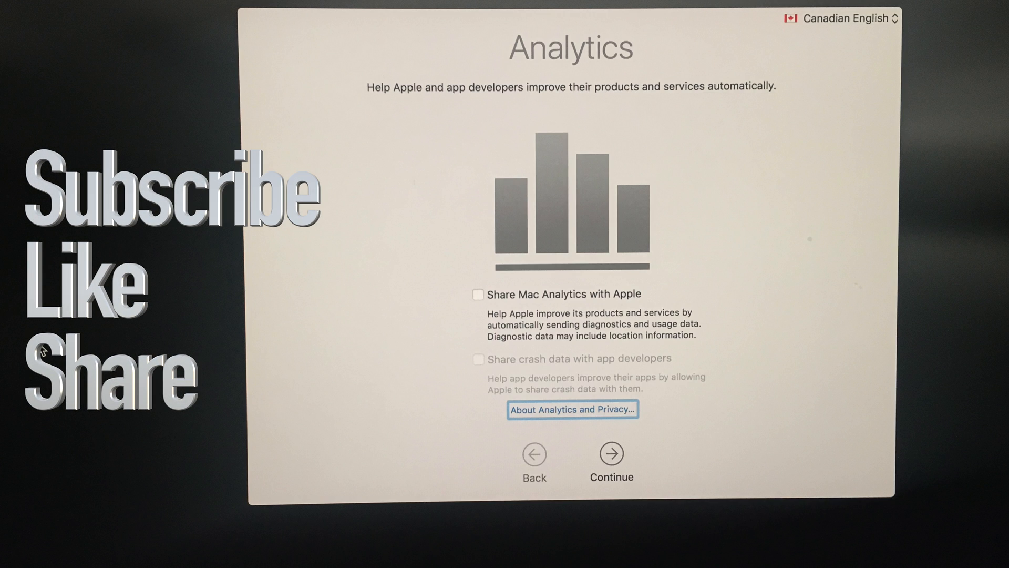
Step: Continue past Analytics with Share Mac Analytics left unchecked
click(610, 453)
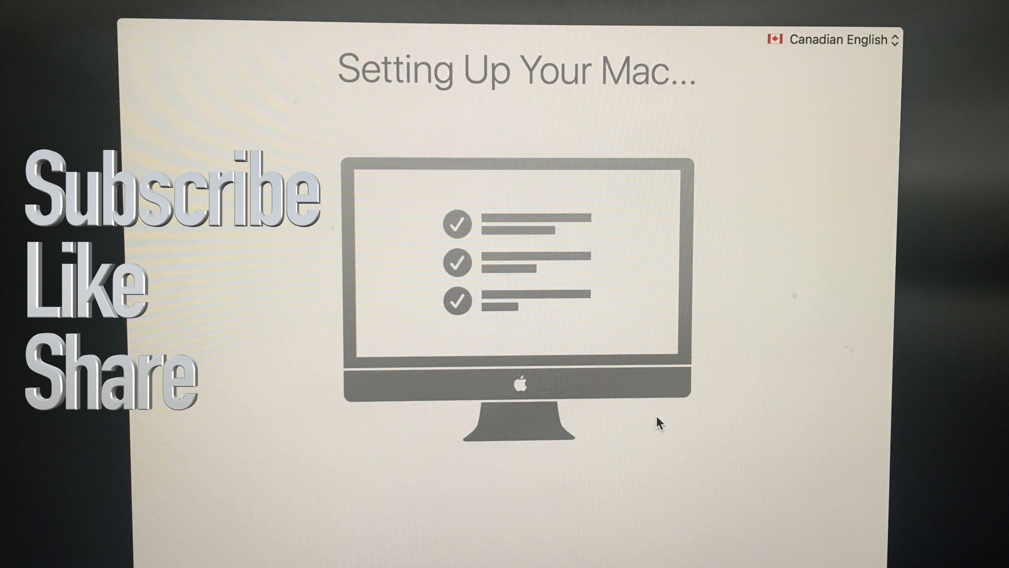